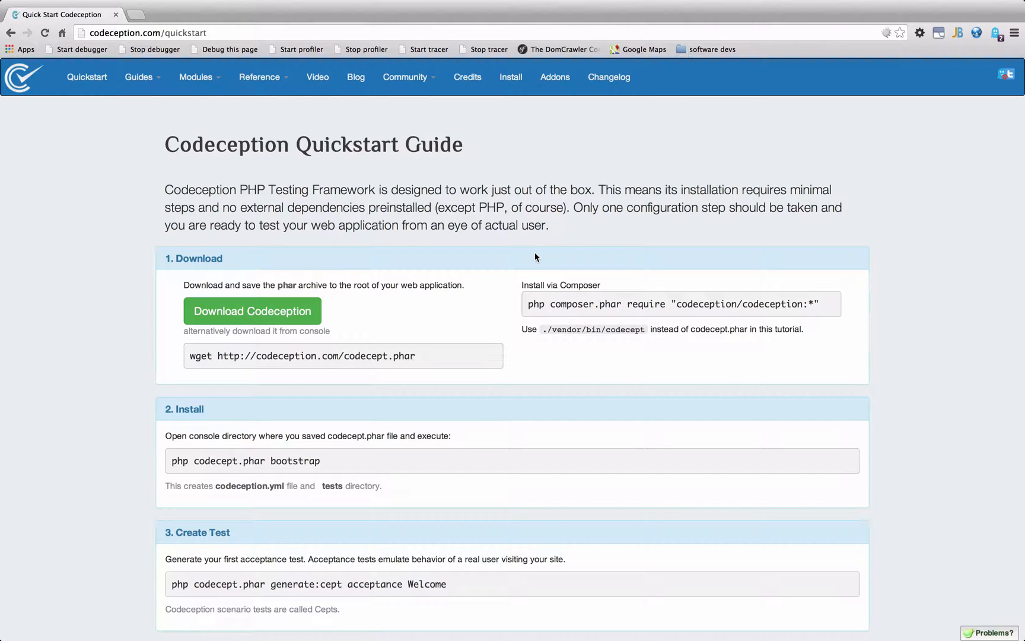
pyautogui.moveTo(98, 93)
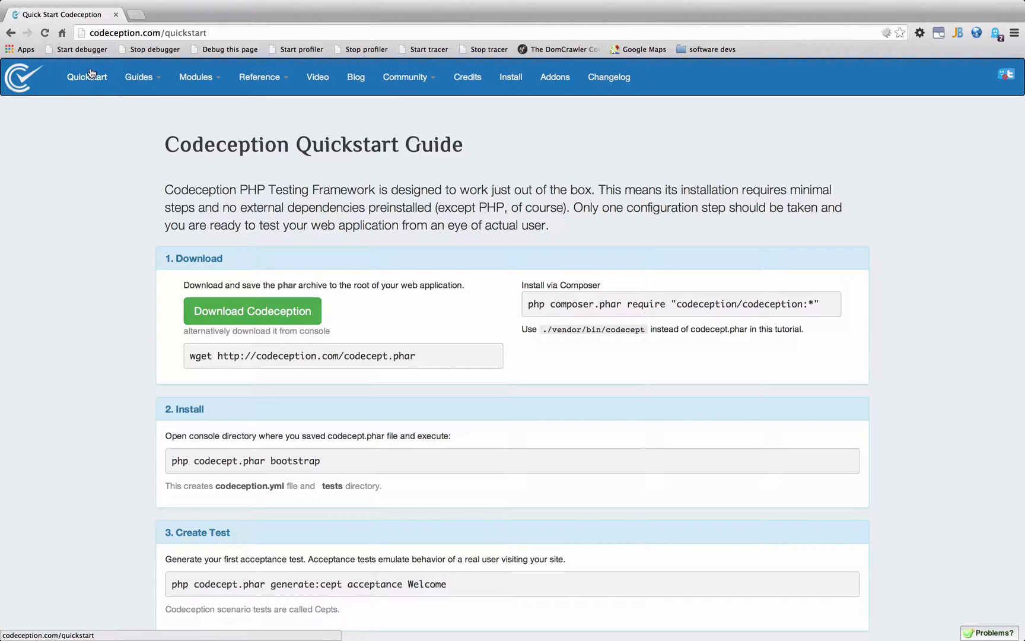
pyautogui.moveTo(332, 239)
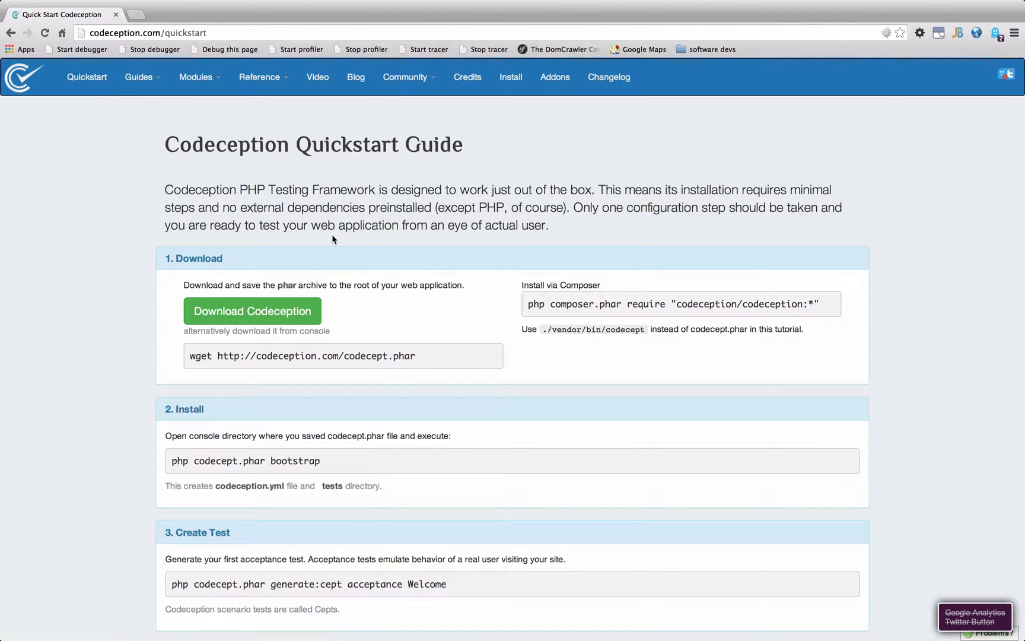
# Step: Expand vendor > codeception > codeception in the Project view and select the codecept script
pyautogui.scroll(-3)
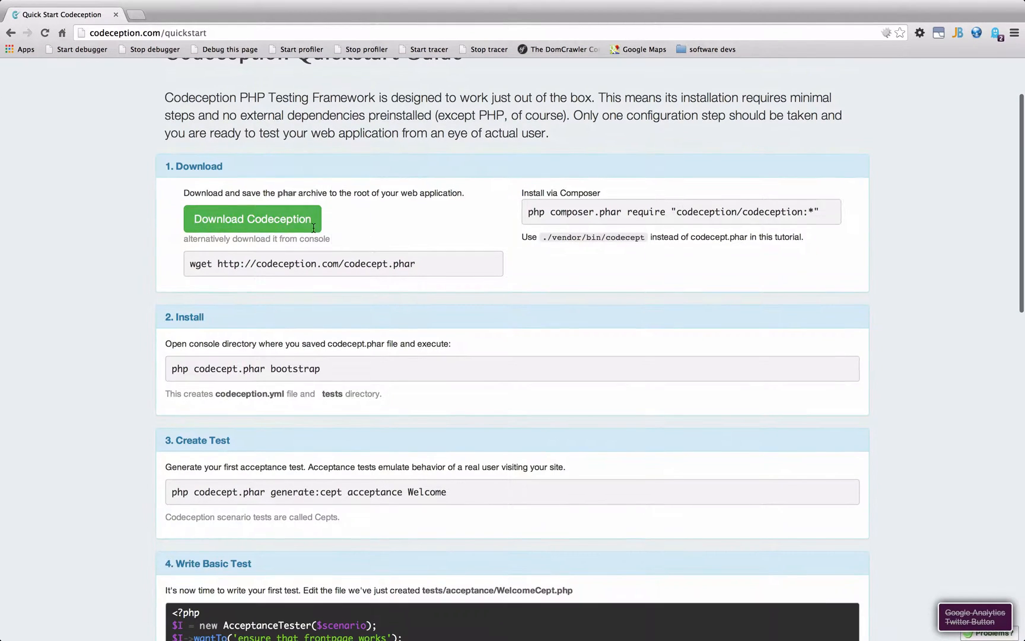
pyautogui.scroll(-3)
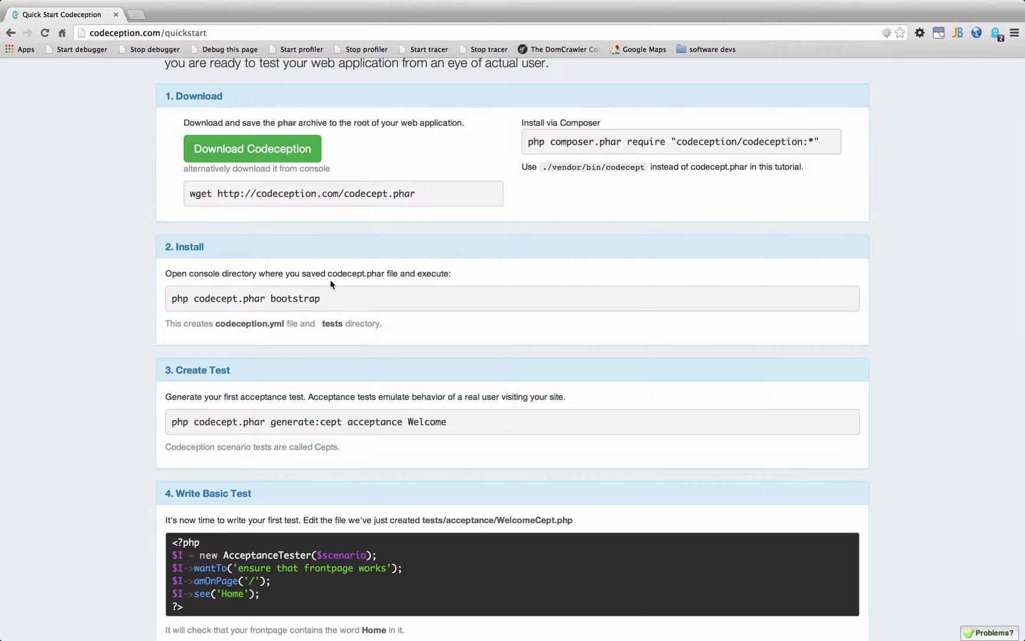
pyautogui.moveTo(181, 302)
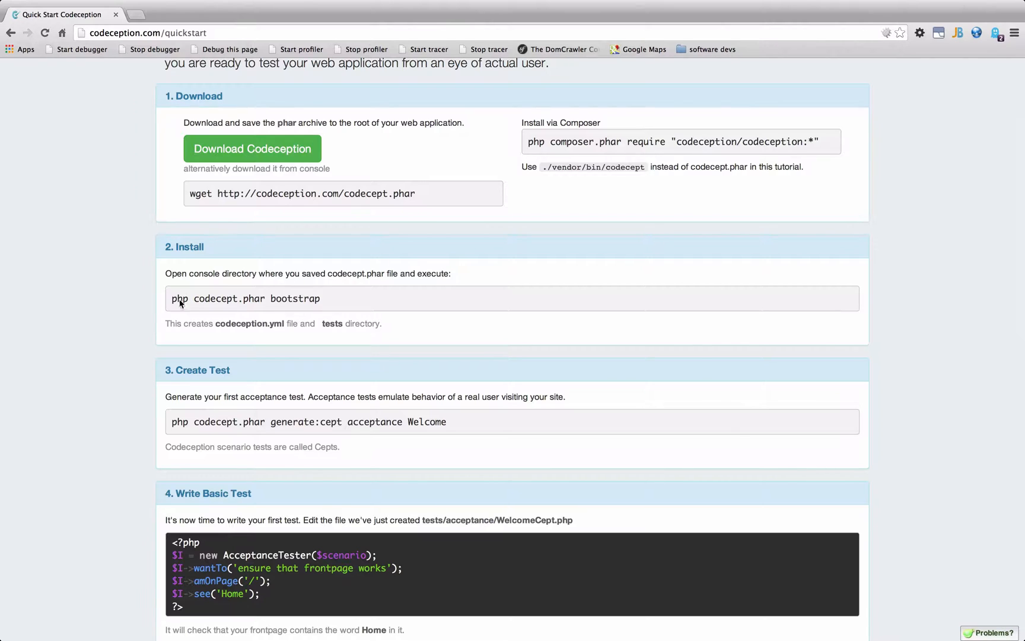
pyautogui.moveTo(283, 299)
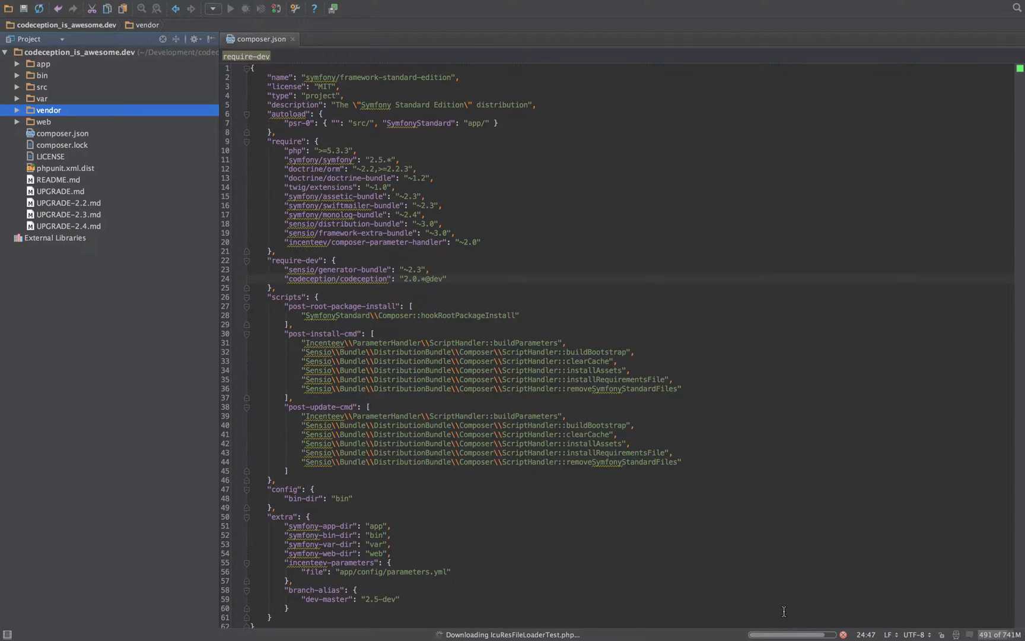
pyautogui.moveTo(685, 555)
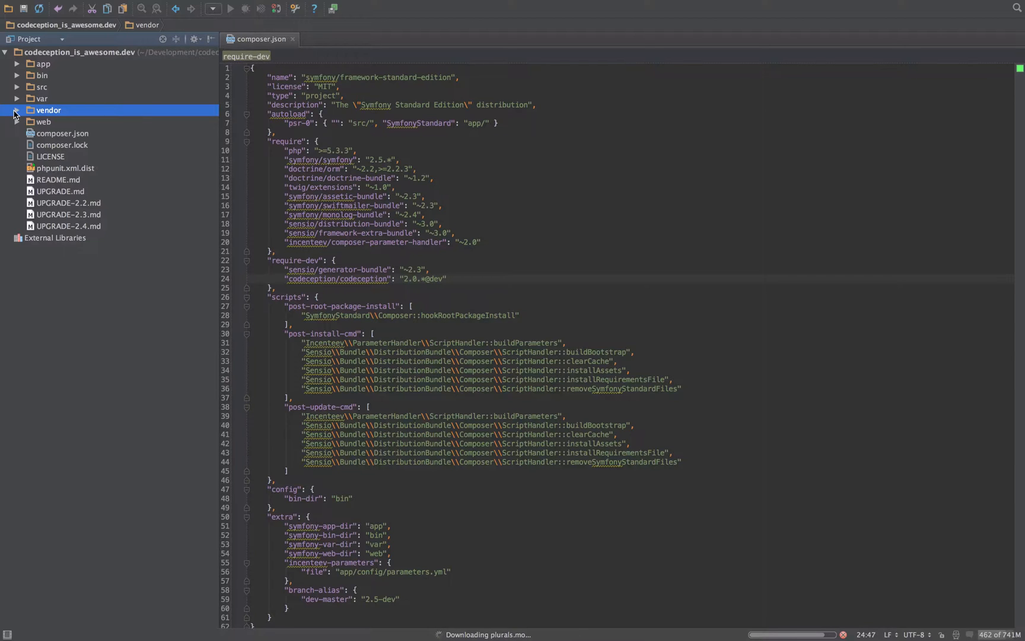
pyautogui.click(16, 109)
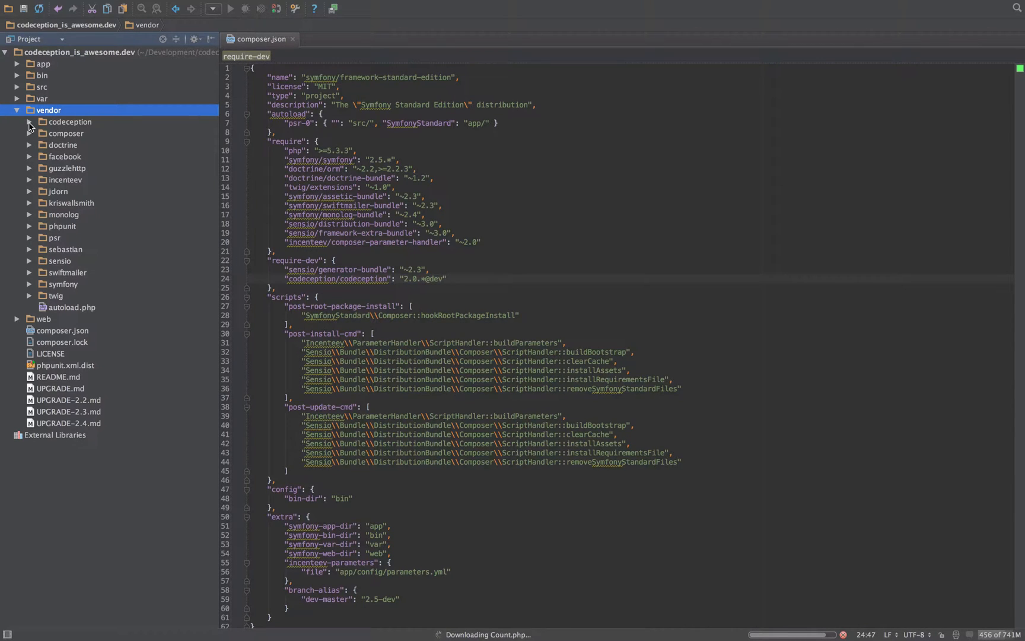
pyautogui.click(29, 122)
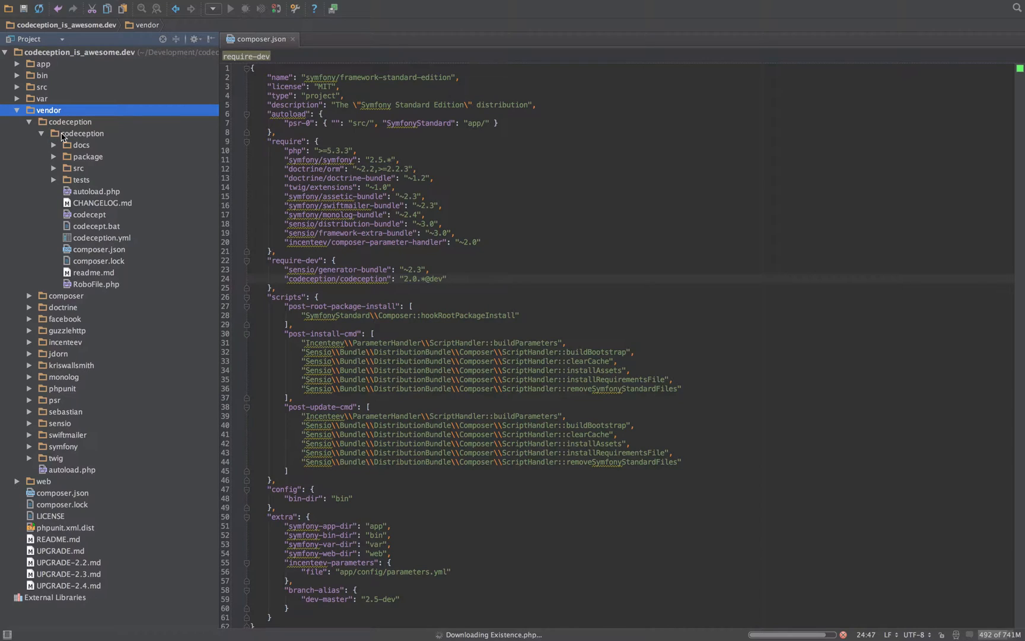
pyautogui.click(83, 134)
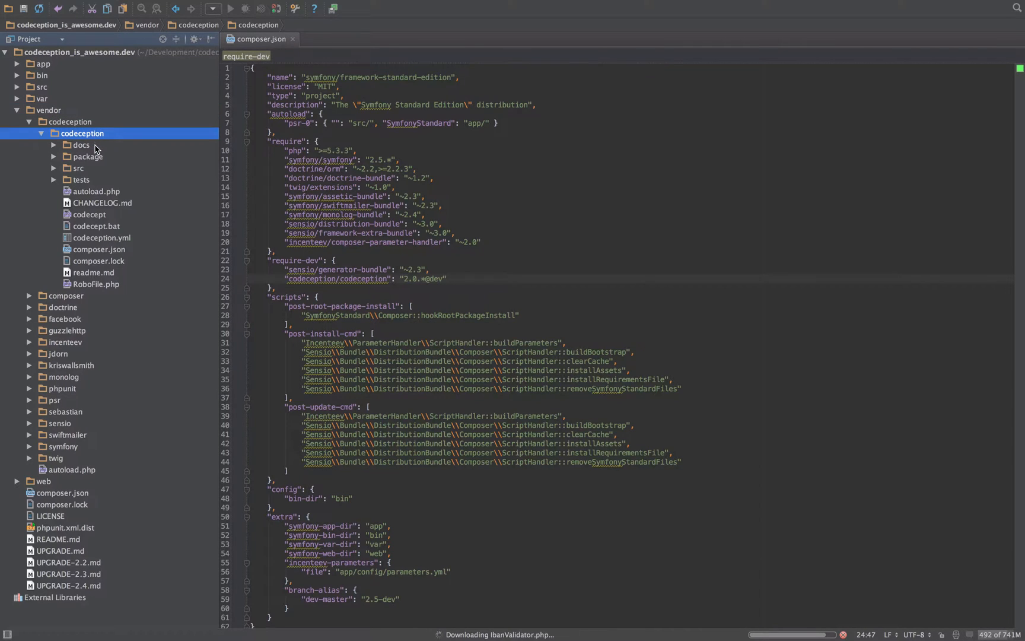
pyautogui.click(88, 213)
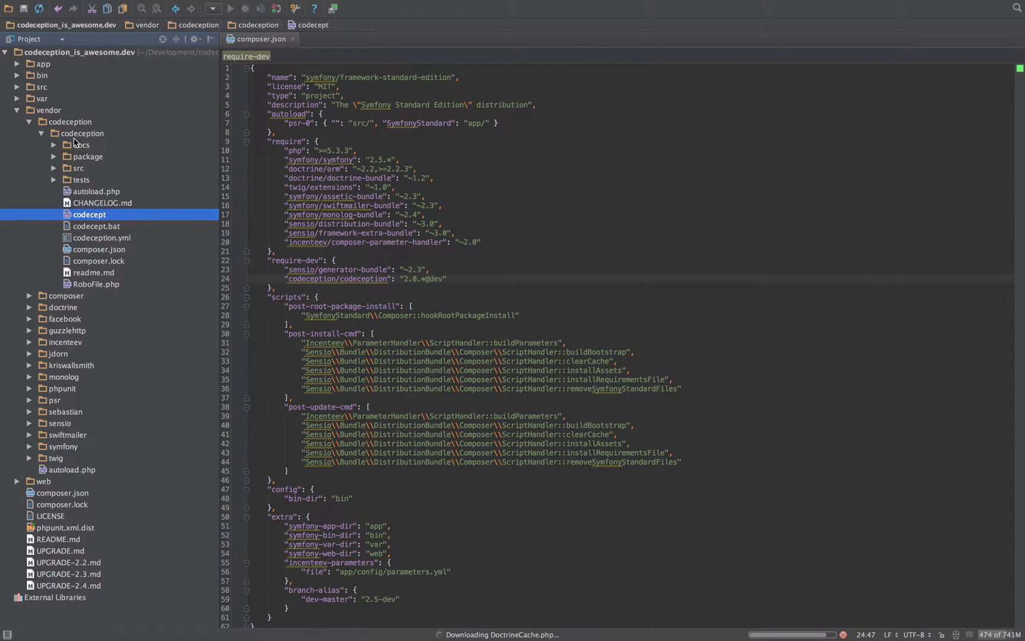
pyautogui.moveTo(210, 225)
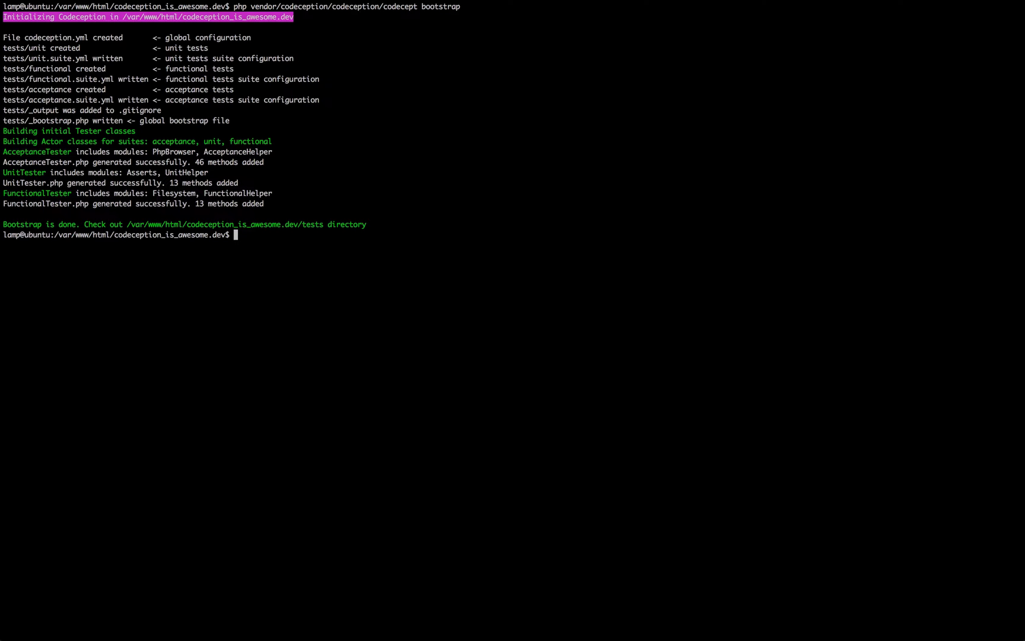
pyautogui.moveTo(274, 118)
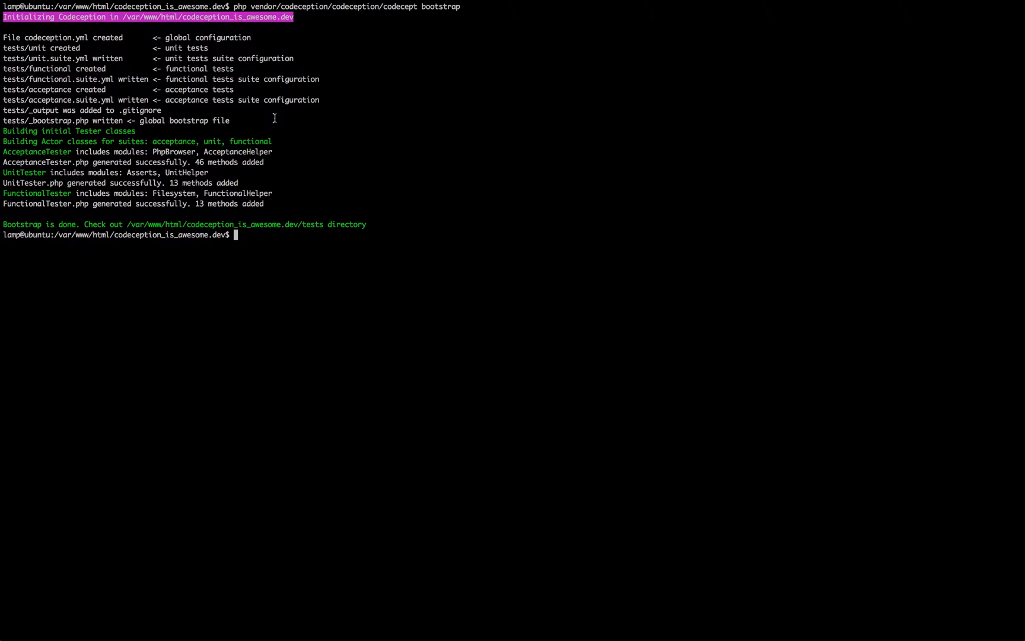
pyautogui.moveTo(361, 204)
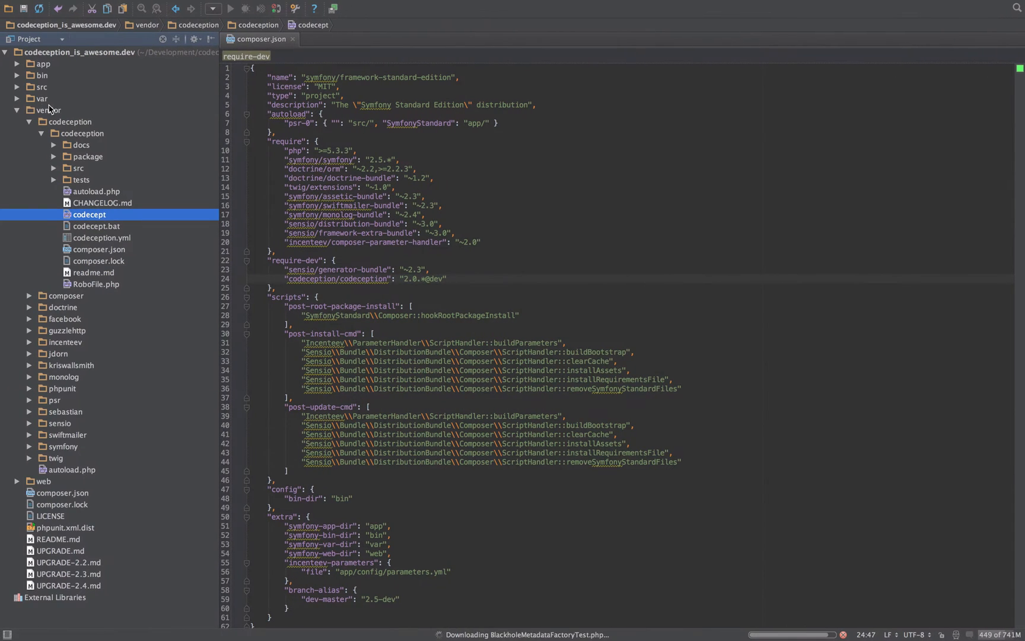
pyautogui.click(18, 110)
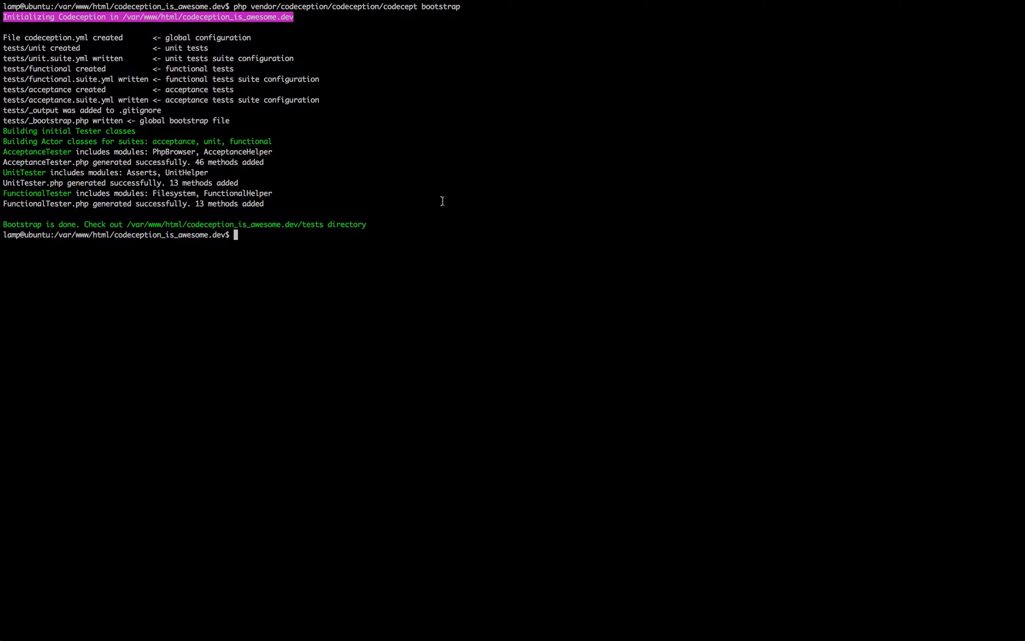
# Step: List the project root with 'ls -la' to show codeception.yml and the tests folder
pyautogui.write('ls -la')
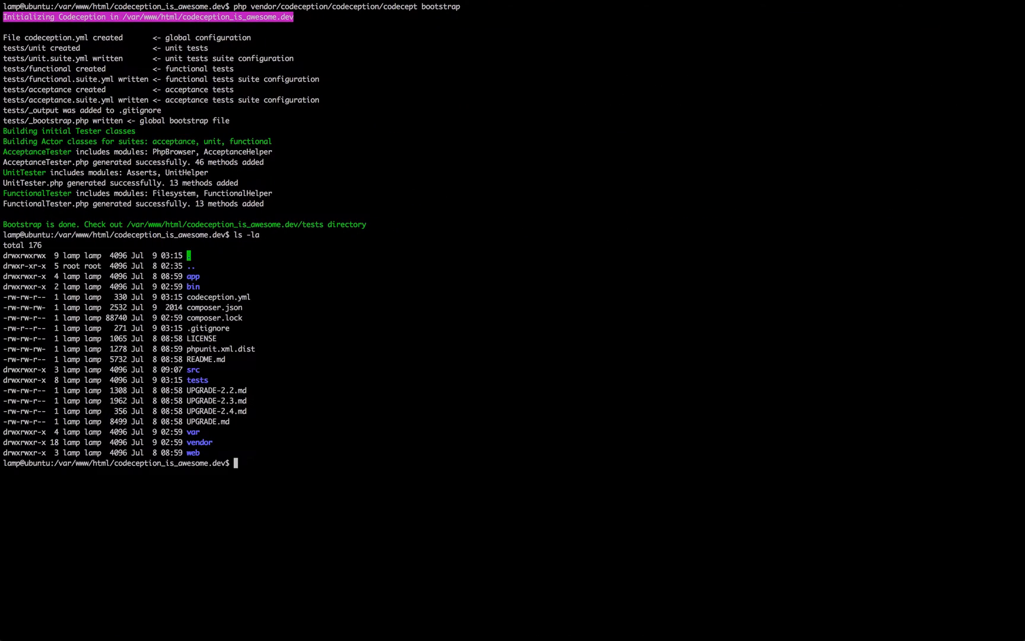
pyautogui.moveTo(225, 327)
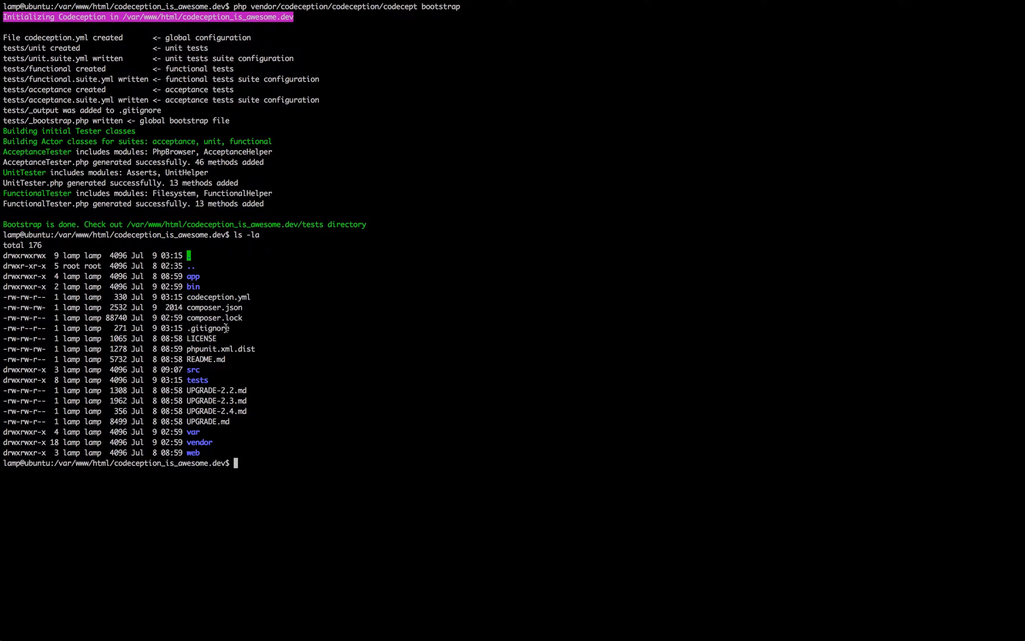
pyautogui.moveTo(243, 296)
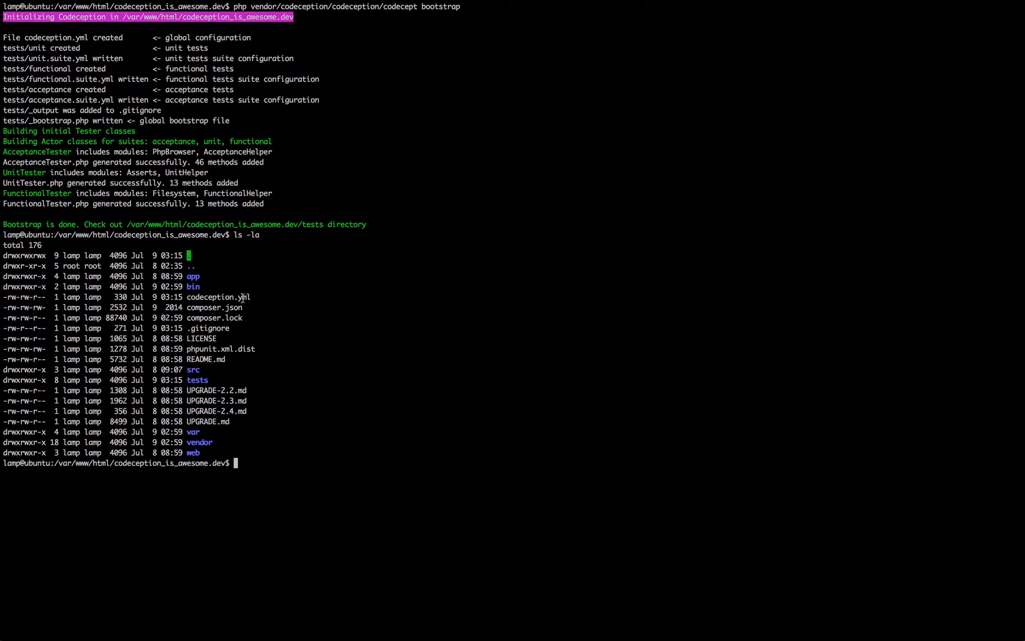
pyautogui.moveTo(197, 380)
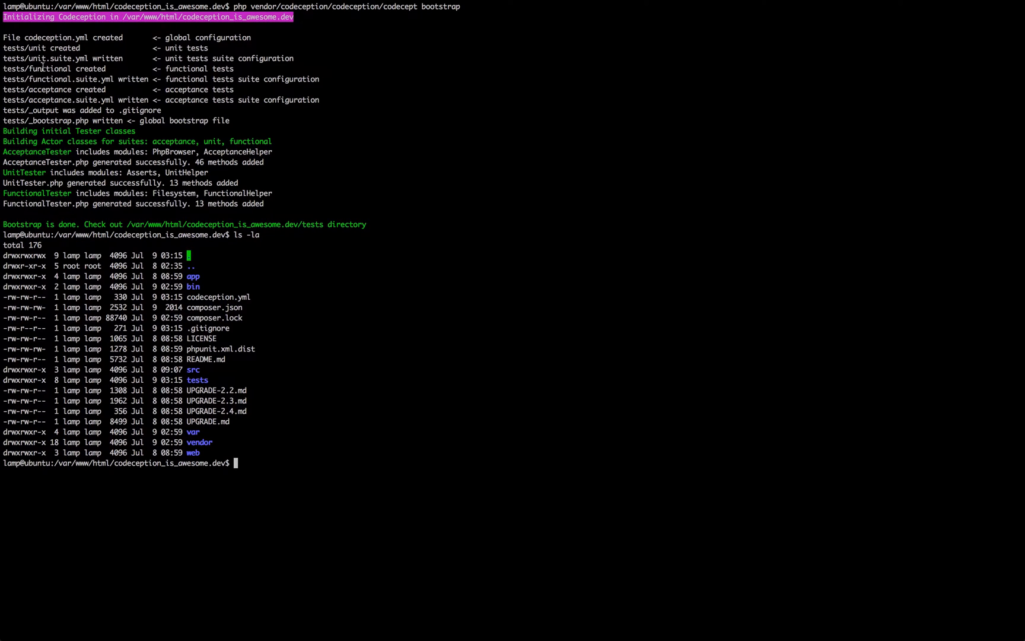
pyautogui.moveTo(42, 100)
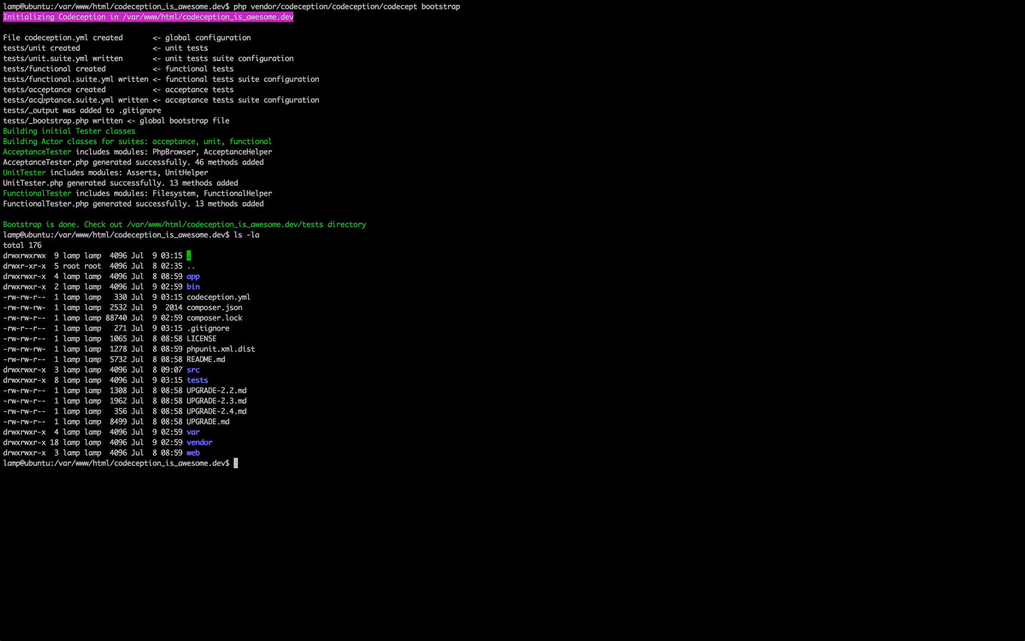
pyautogui.moveTo(199, 321)
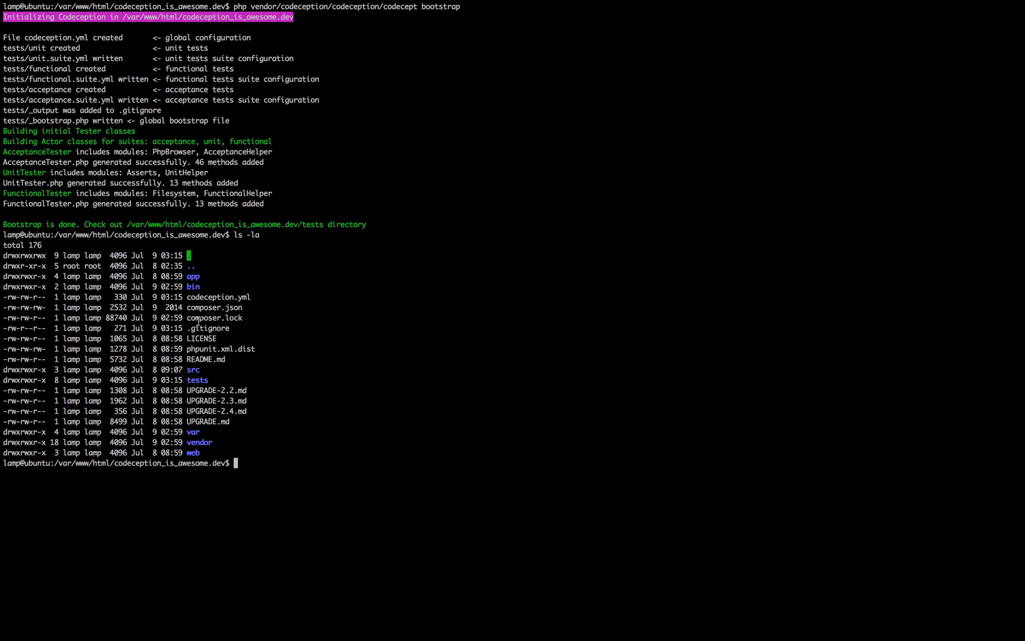